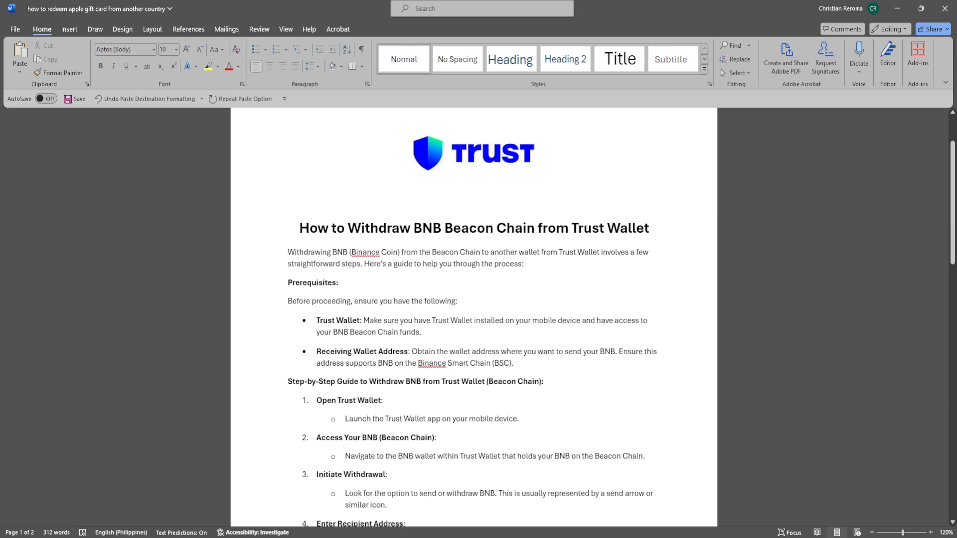
# Scroll from the Trust logo and title down through the prerequisites to numbered steps 1-6.
pyautogui.scroll(-3)
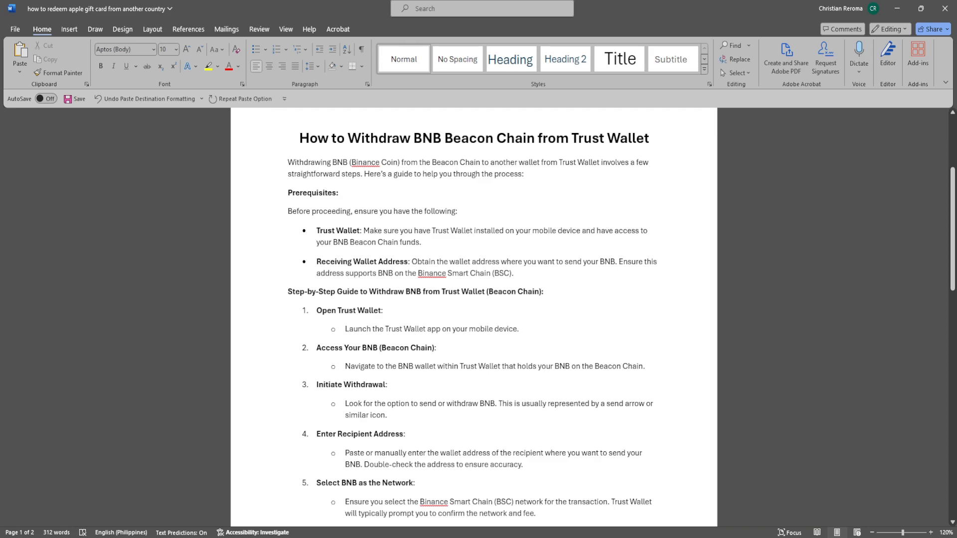
pyautogui.scroll(-3)
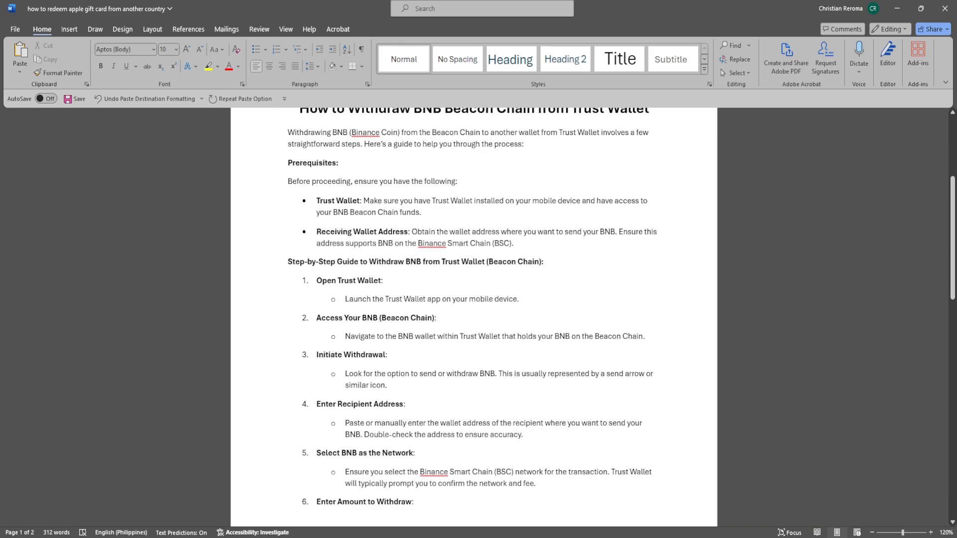
pyautogui.scroll(-3)
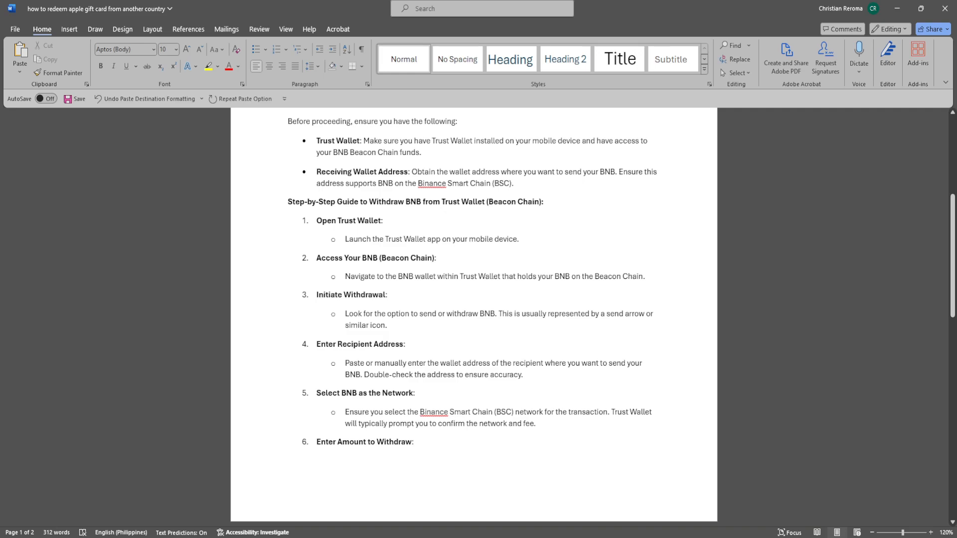
pyautogui.scroll(-3)
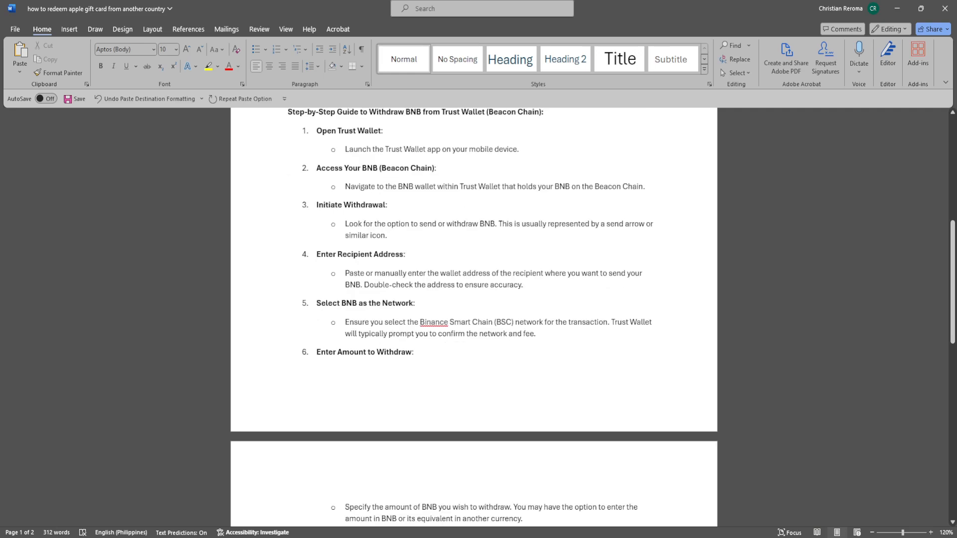
# Scroll onto page 2 to steps 7 and 8, then set the cursor after the final paragraph.
pyautogui.scroll(-3)
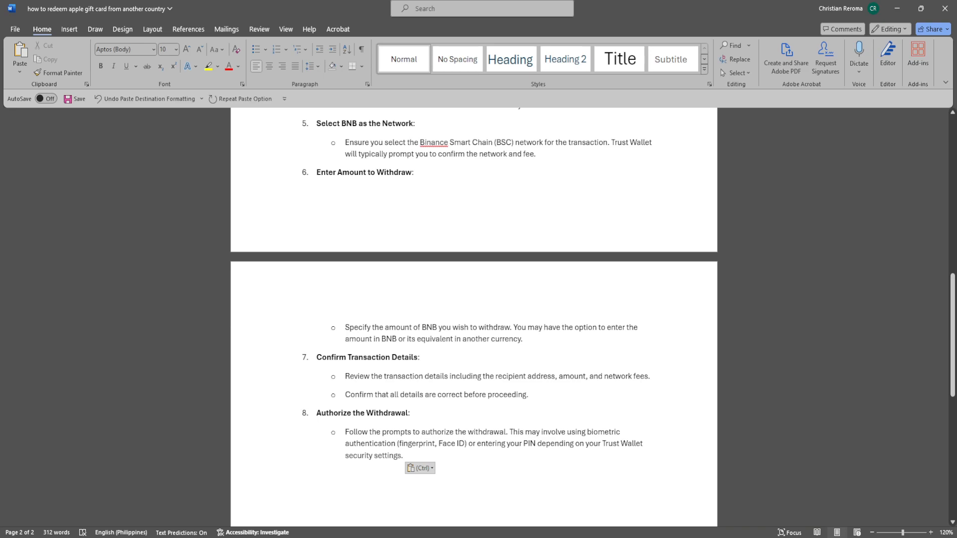
pyautogui.click(287, 474)
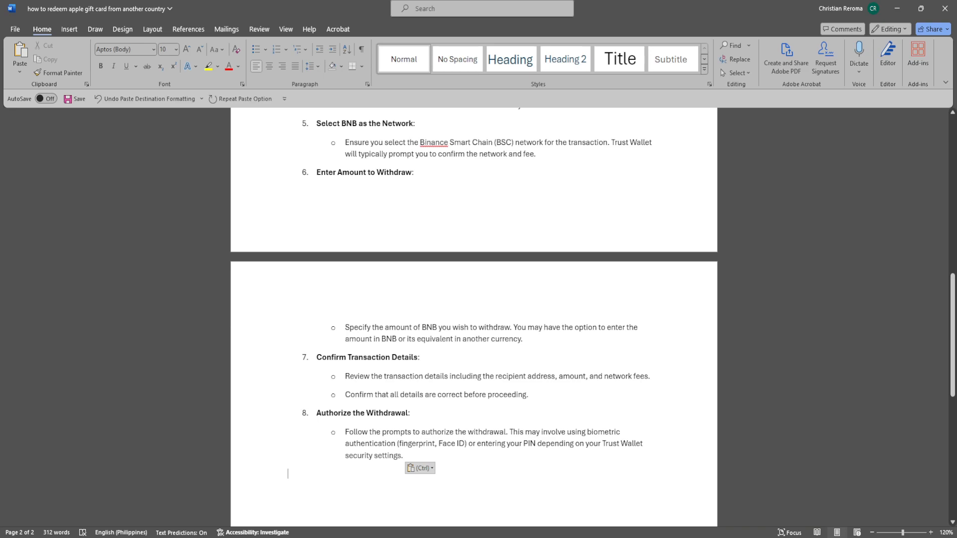